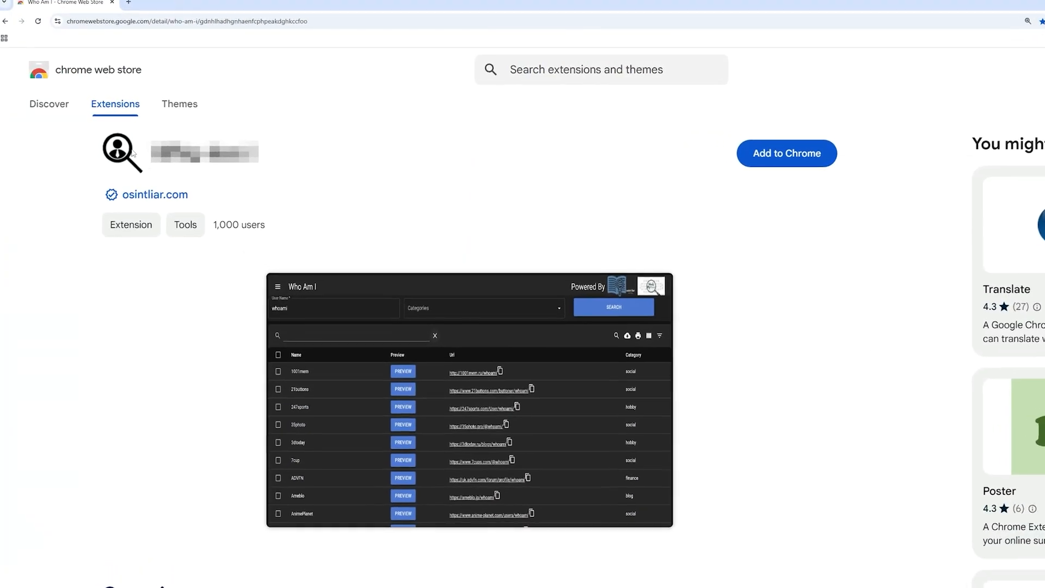
- Install Who Am I from the Chrome Web Store and open the installed extensions list
scroll("down", 3)
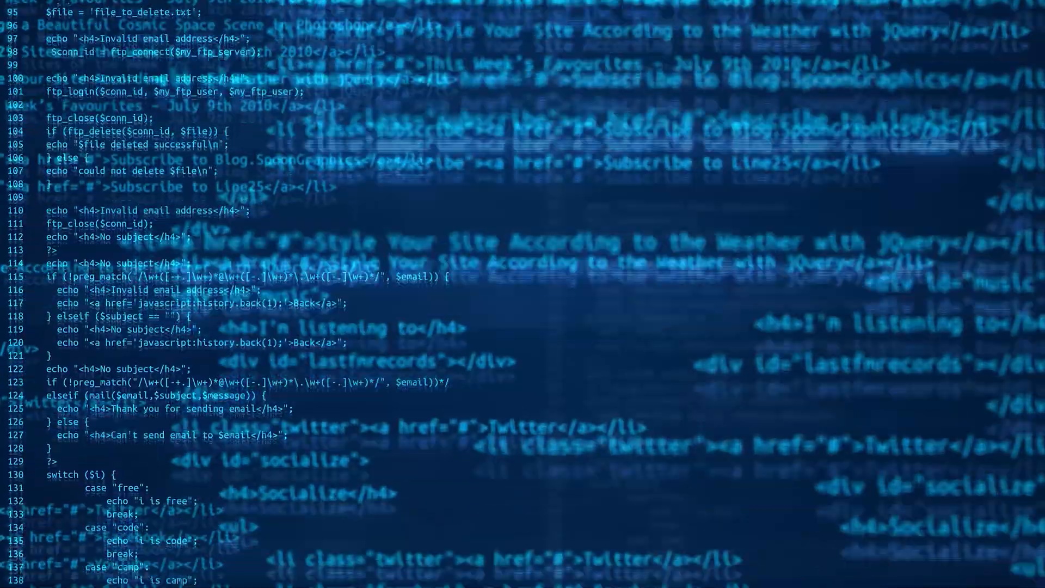
scroll("down", 3)
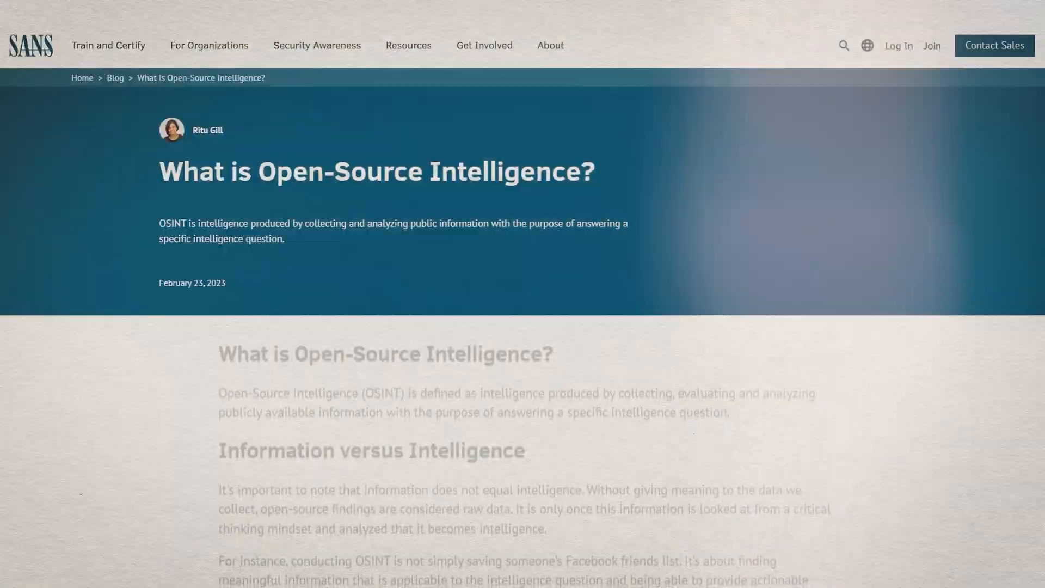
scroll("down", 3)
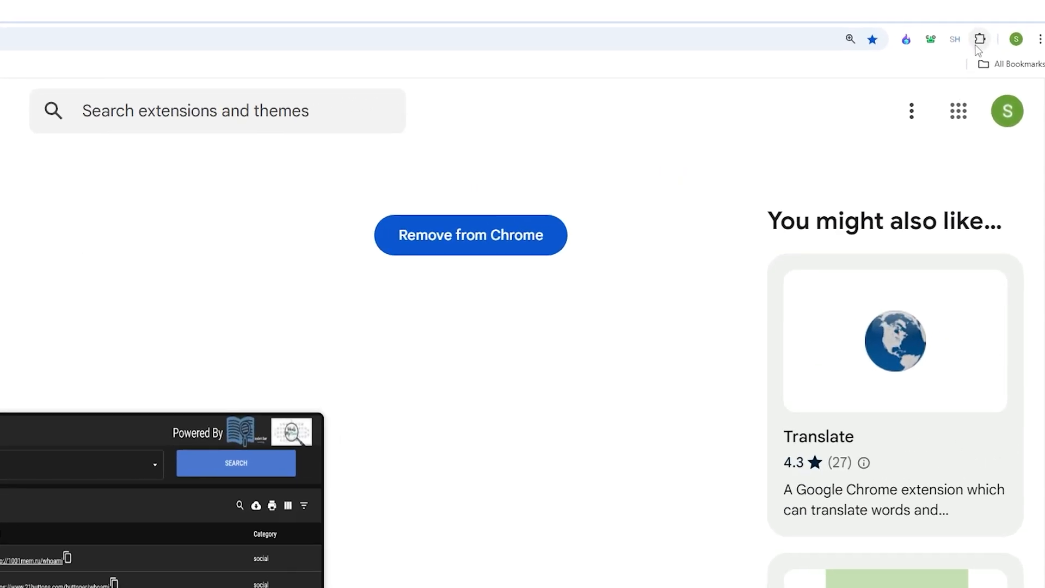
left_click(980, 39)
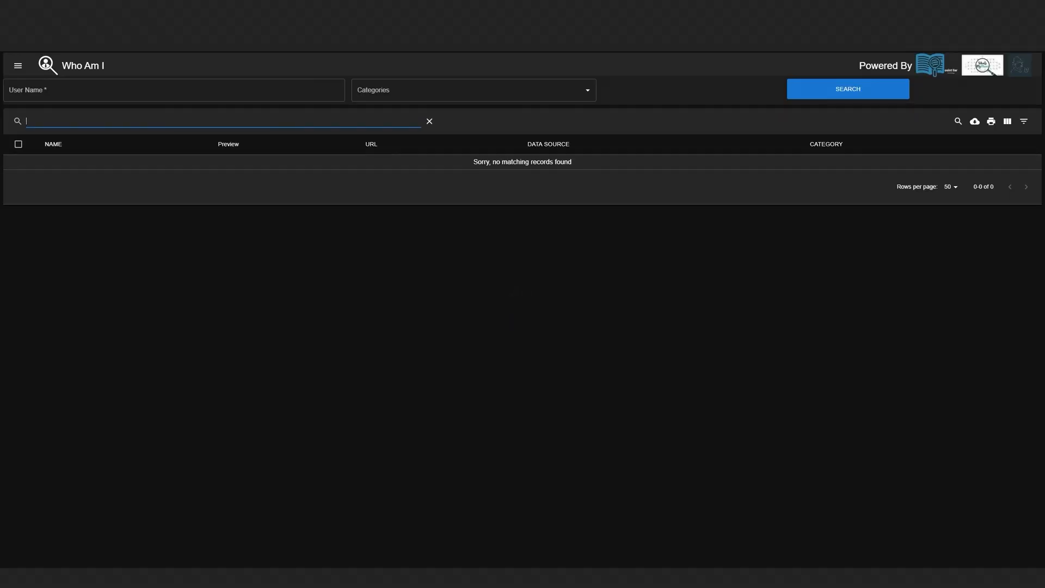
left_click(847, 89)
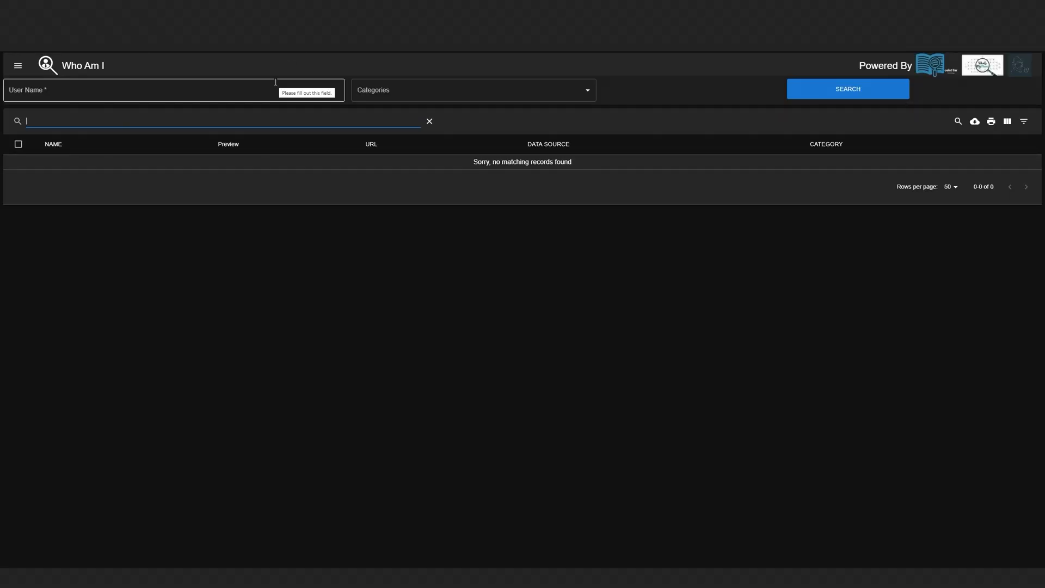
left_click(173, 89)
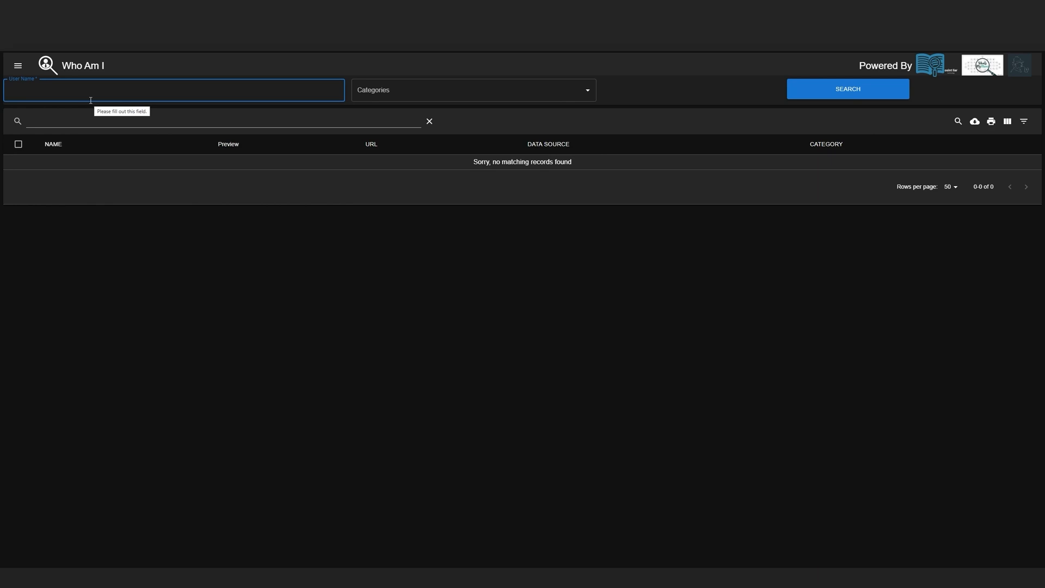
left_click(471, 89)
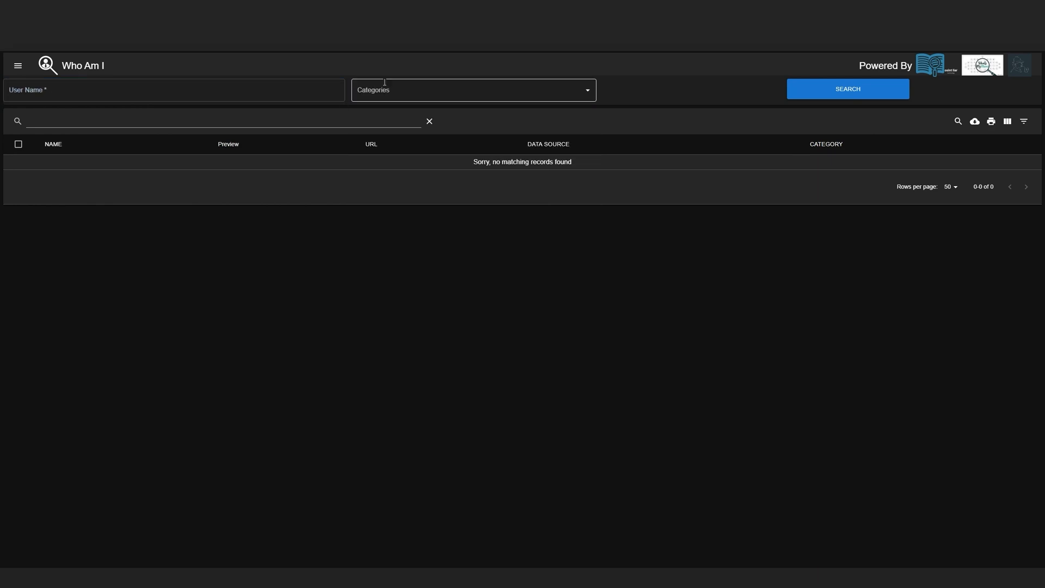
left_click(173, 90)
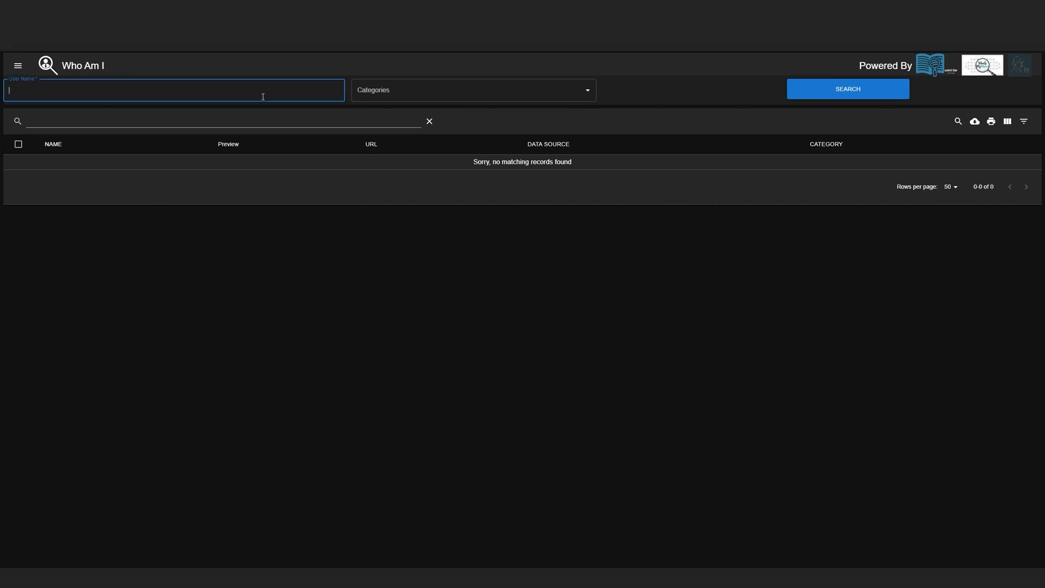
type("s")
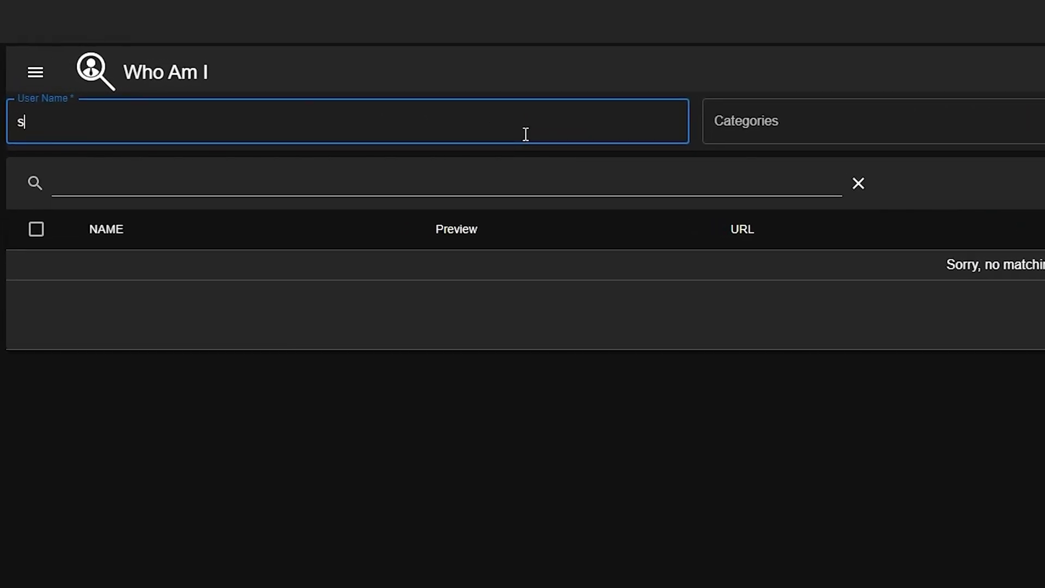
type("cyber_sudo")
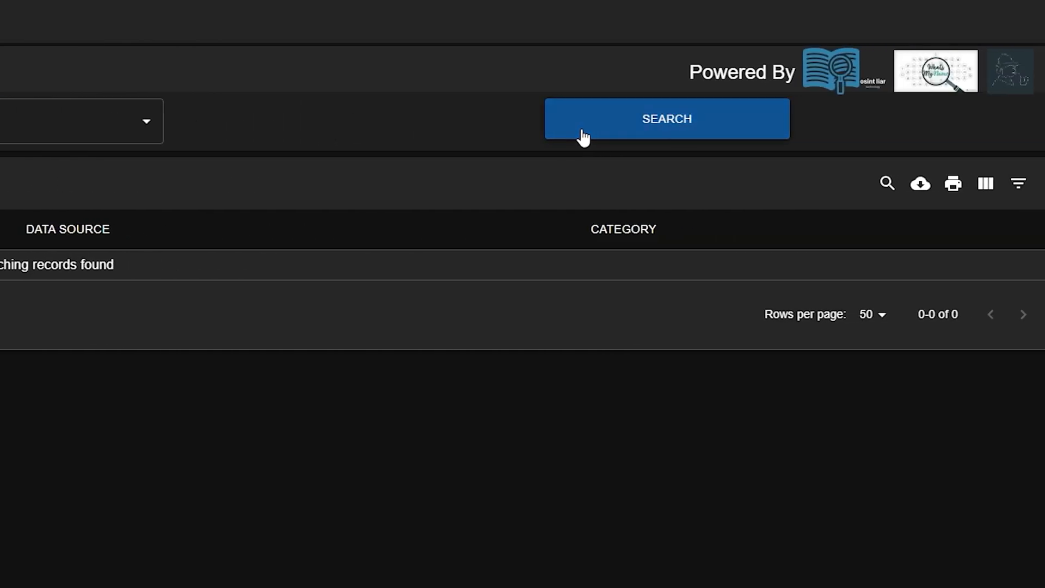
left_click(665, 118)
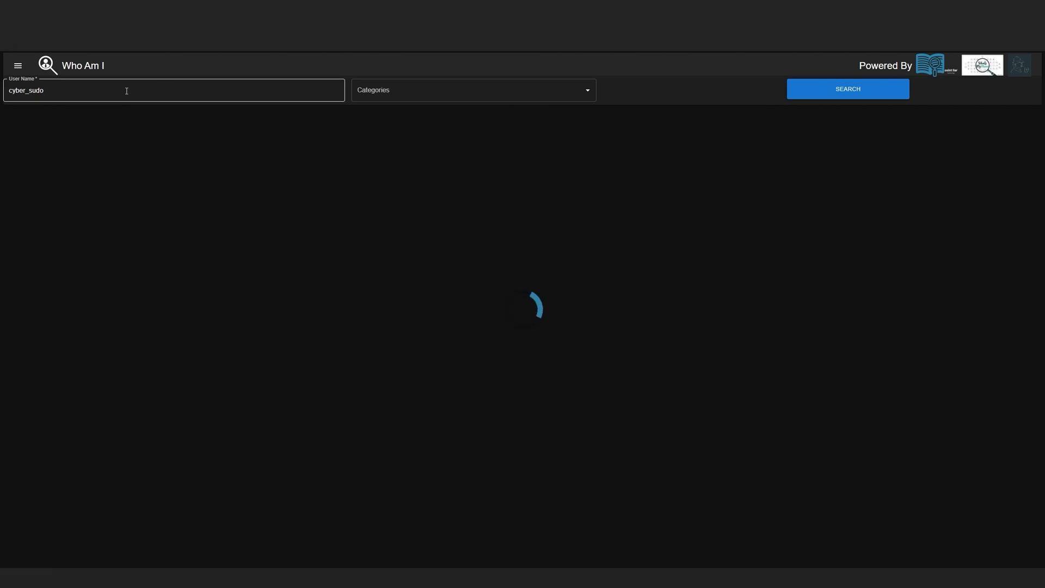
- Let the cyber_sudo results load and scroll through the table of matching sites, URLs and categories
left_click(846, 88)
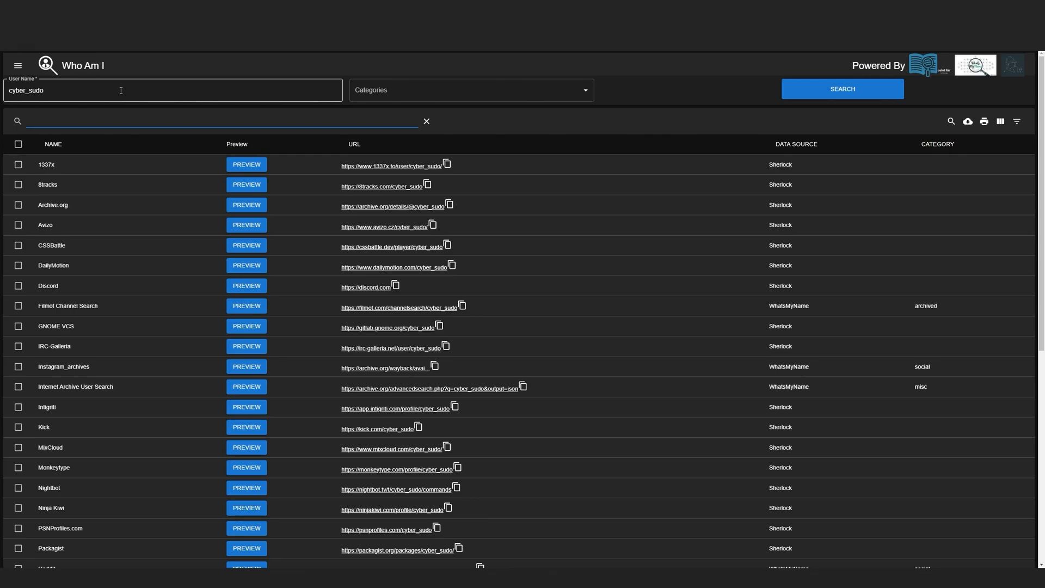
scroll("down", 3)
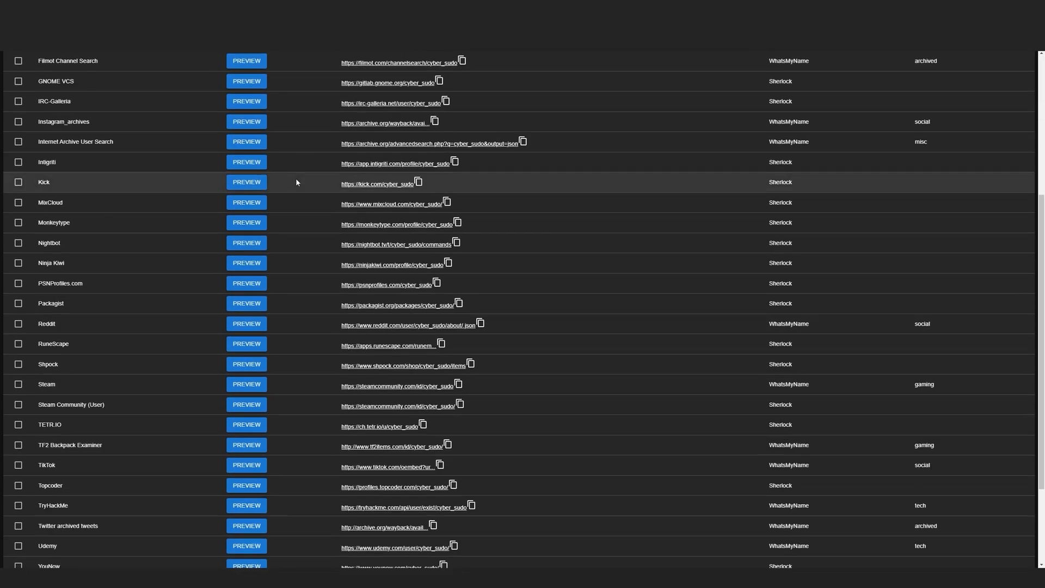
scroll("down", 3)
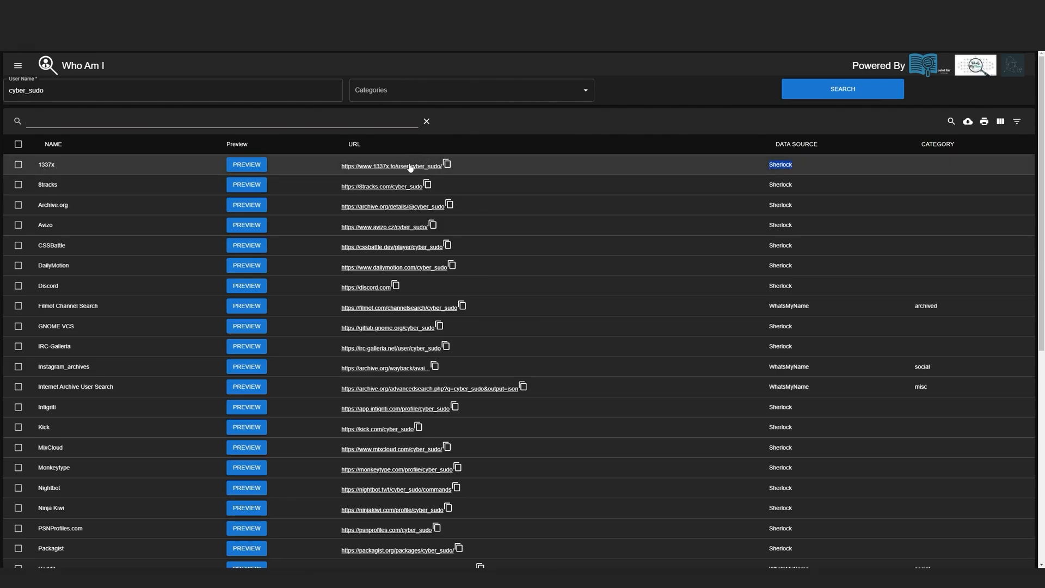
mouse_move(392, 165)
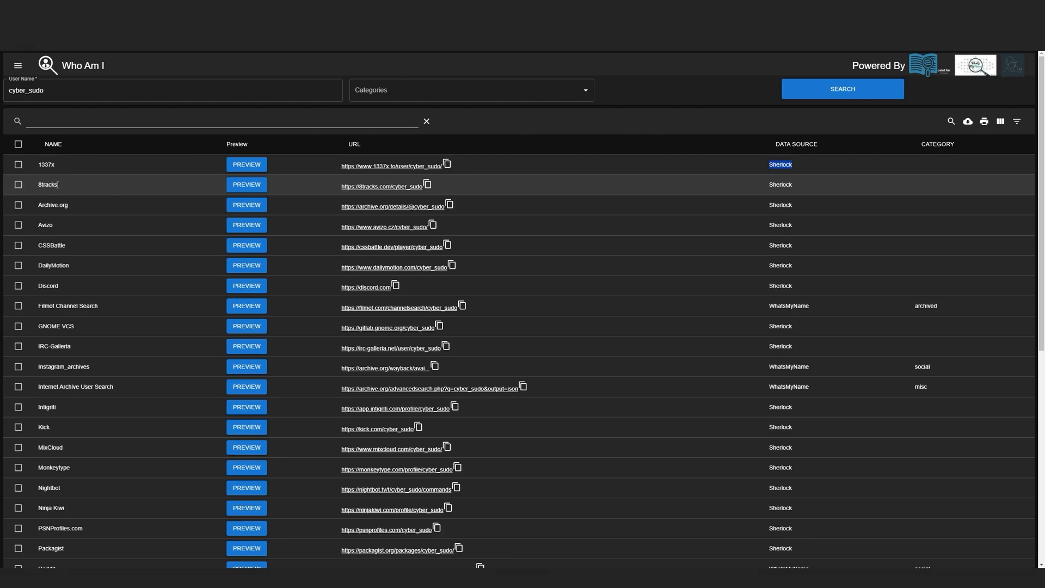
scroll("down", 3)
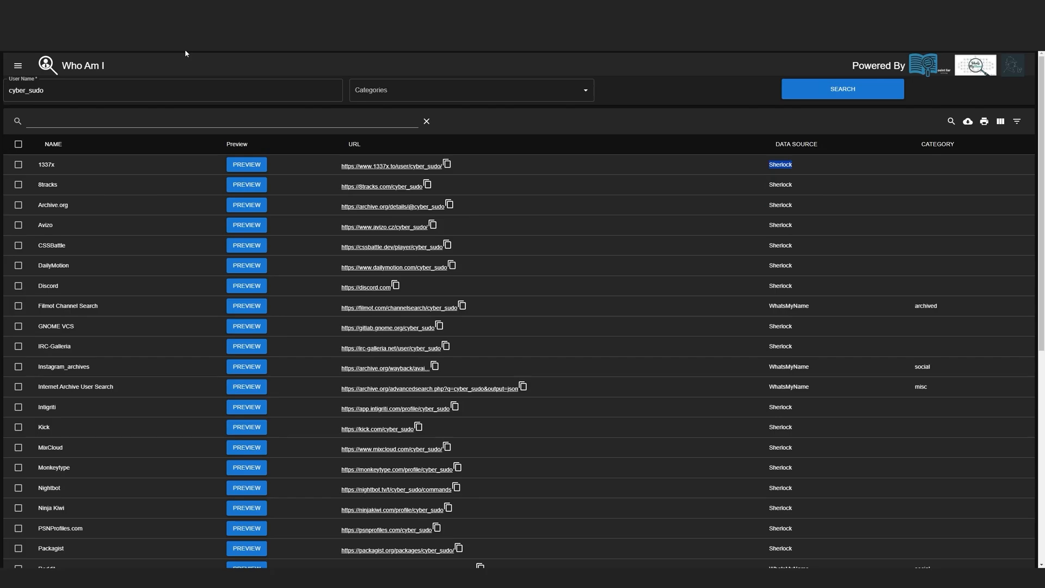
mouse_move(277, 157)
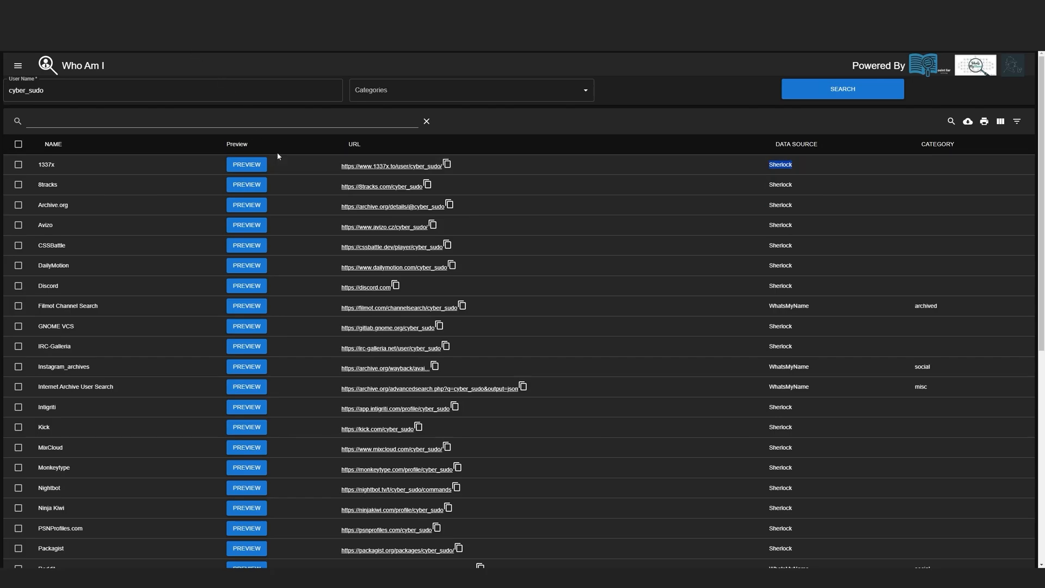
- Scroll to the final rows of the results, showing 1-37 of 37 sites including TryHackMe
scroll("down", 3)
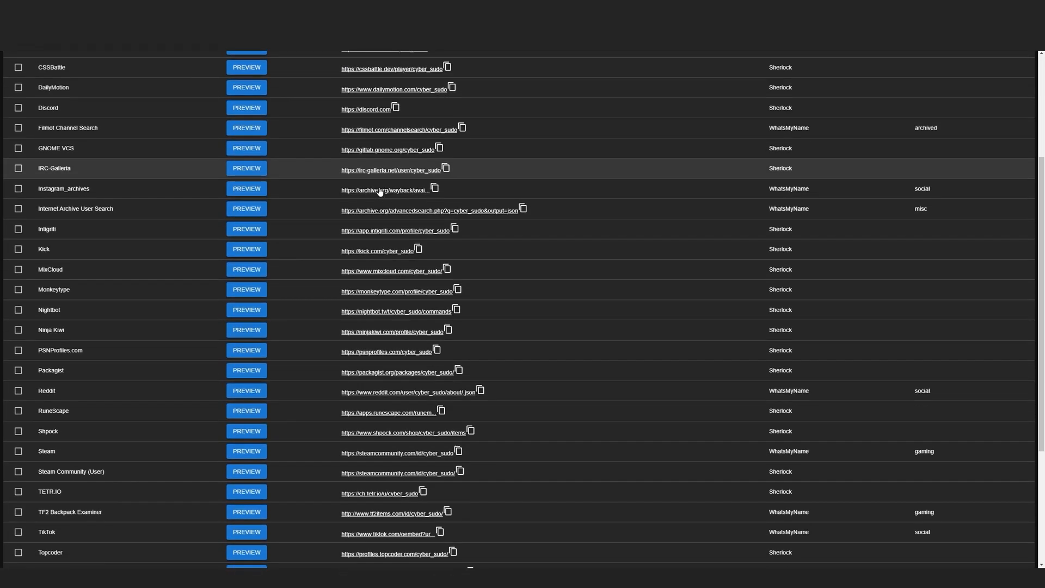
scroll("down", 3)
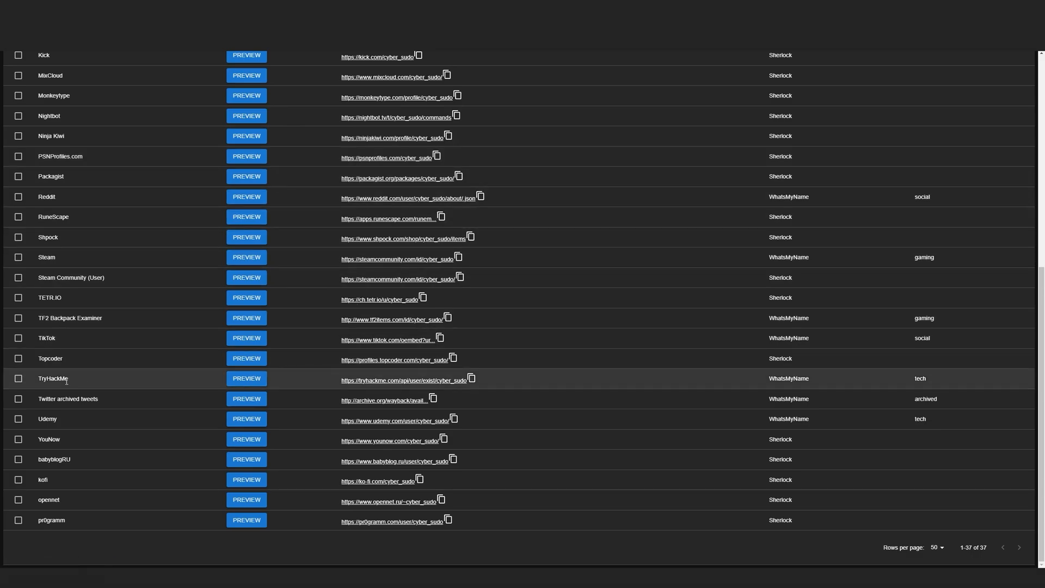
mouse_move(416, 383)
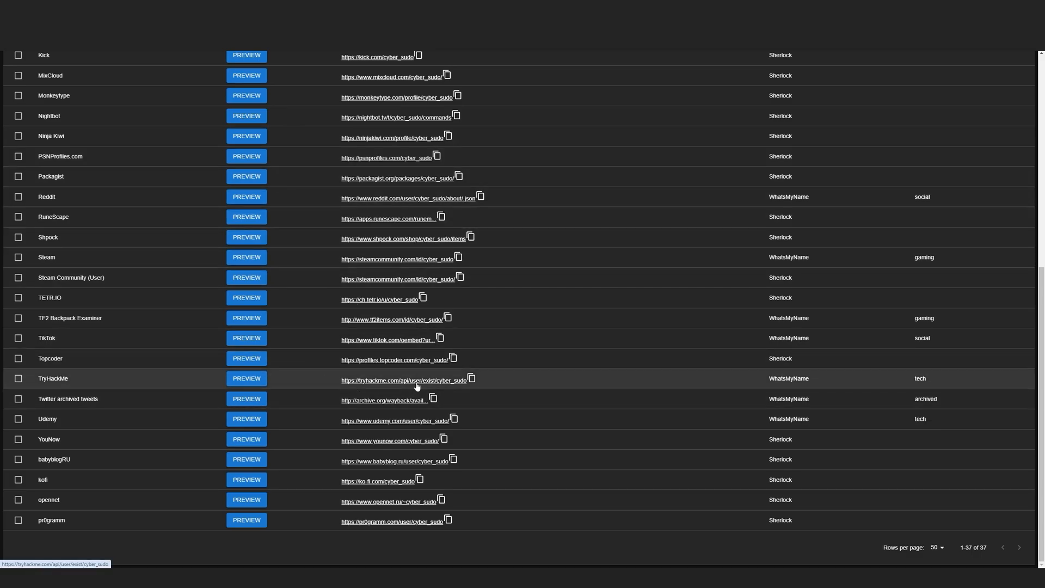
- Open the TryHackMe existence check for cyber_sudo and highlight its success JSON response
left_click(404, 380)
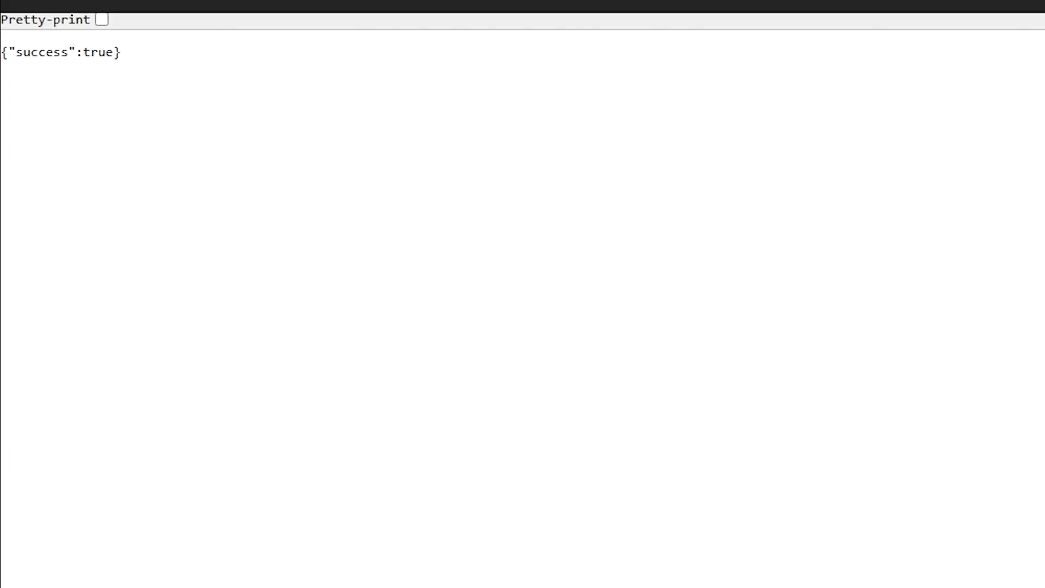
triple_click(60, 48)
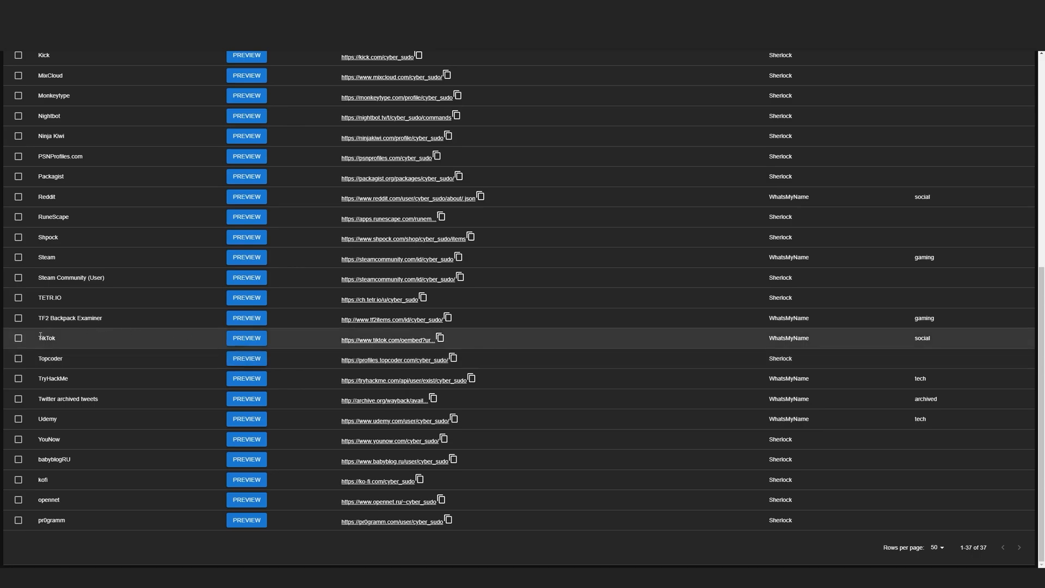
left_click(246, 338)
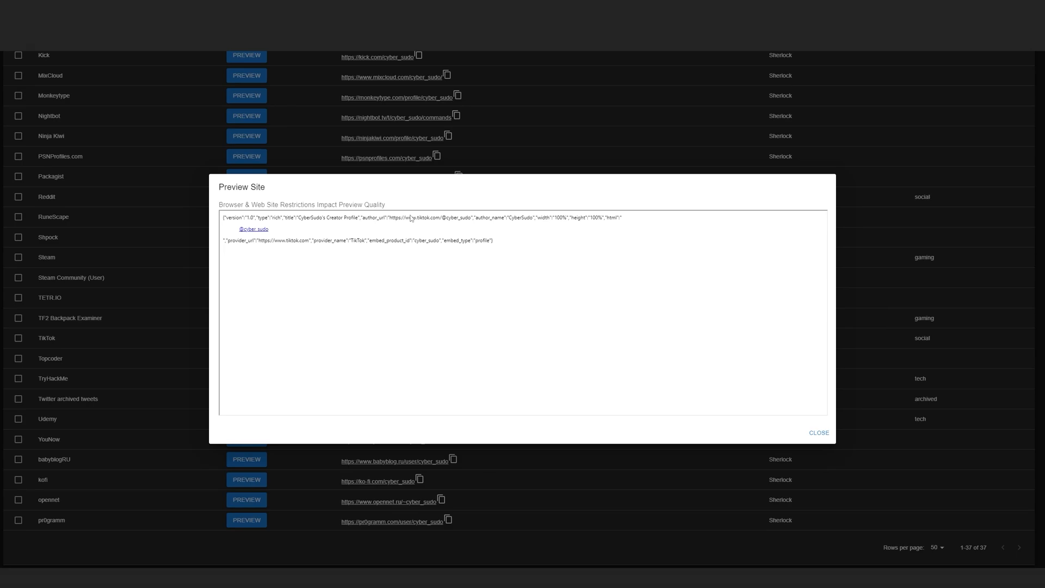
left_click(819, 431)
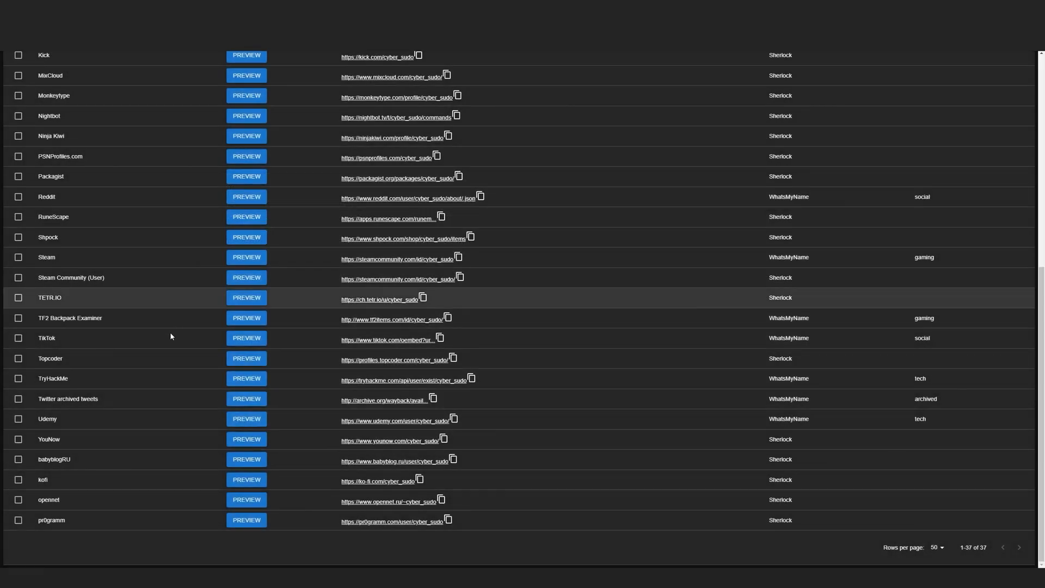